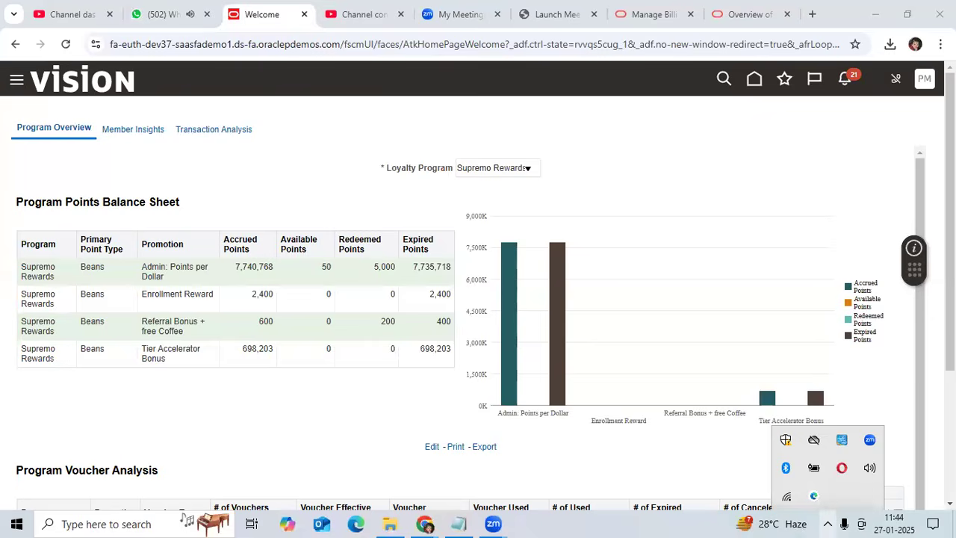
pyautogui.moveTo(830, 520)
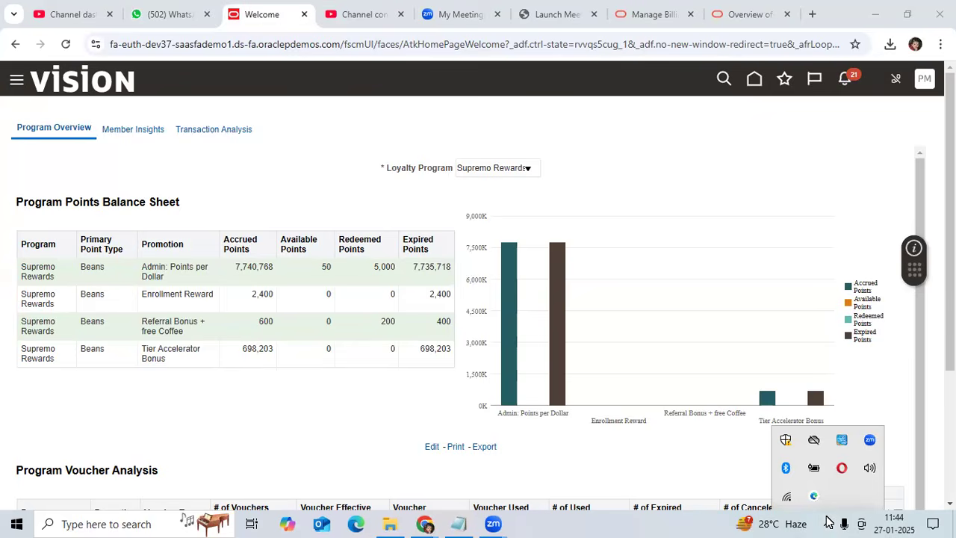
pyautogui.moveTo(829, 520)
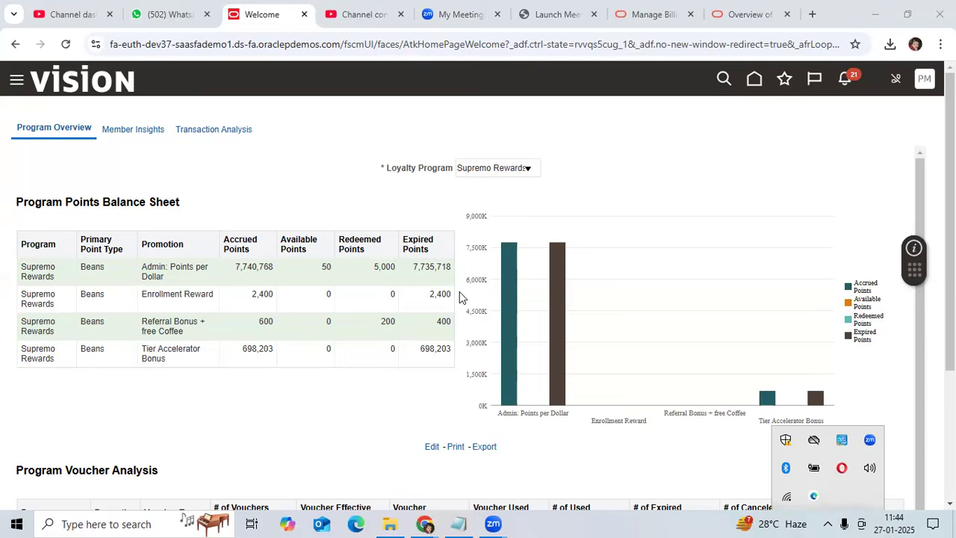
pyautogui.moveTo(666, 298)
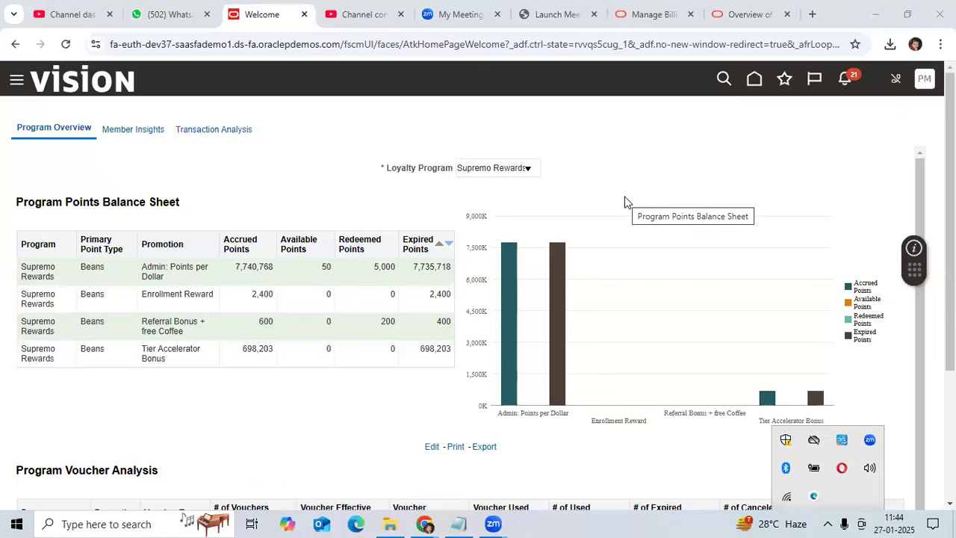
pyautogui.moveTo(688, 229)
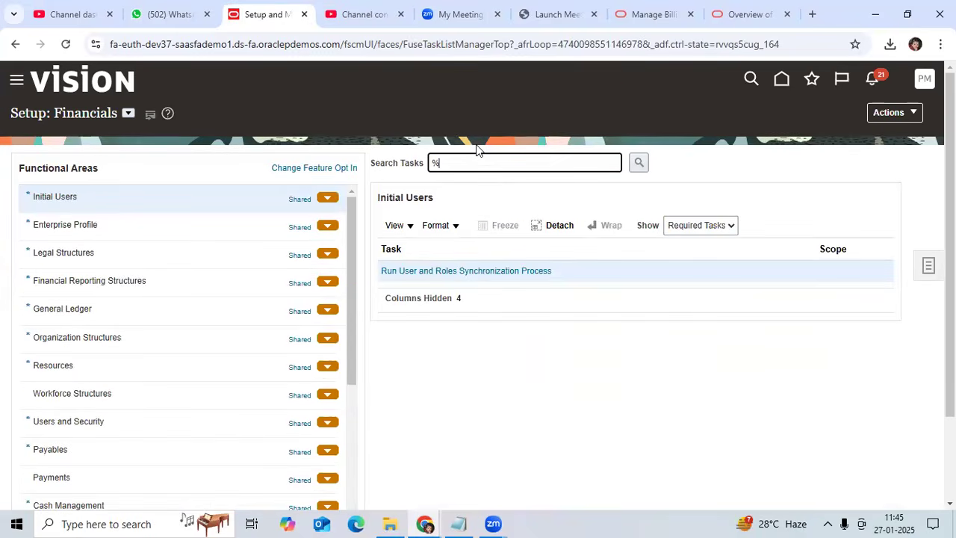
# Search setup tasks for '%Approval%' and open Manage Journal Approval Rules
pyautogui.write('Appr')
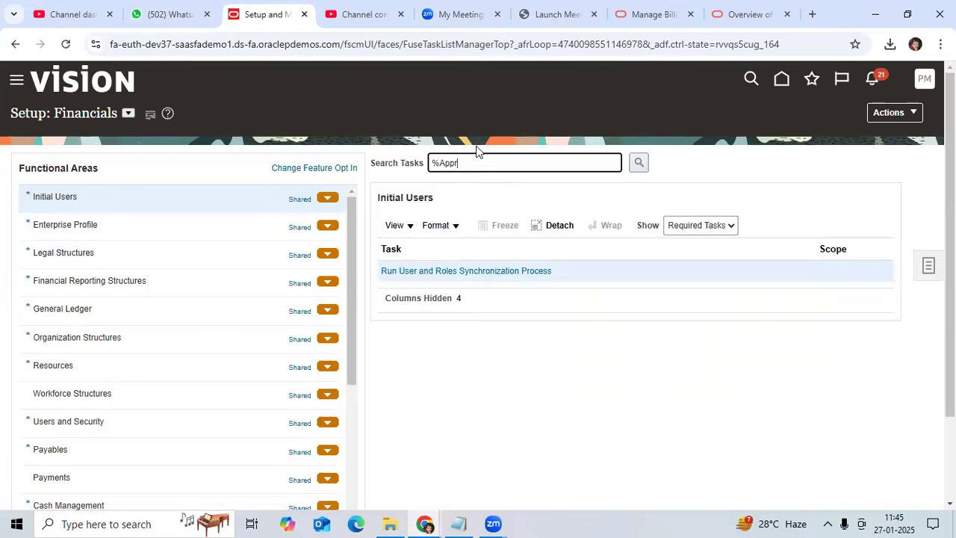
pyautogui.write('%Approval%')
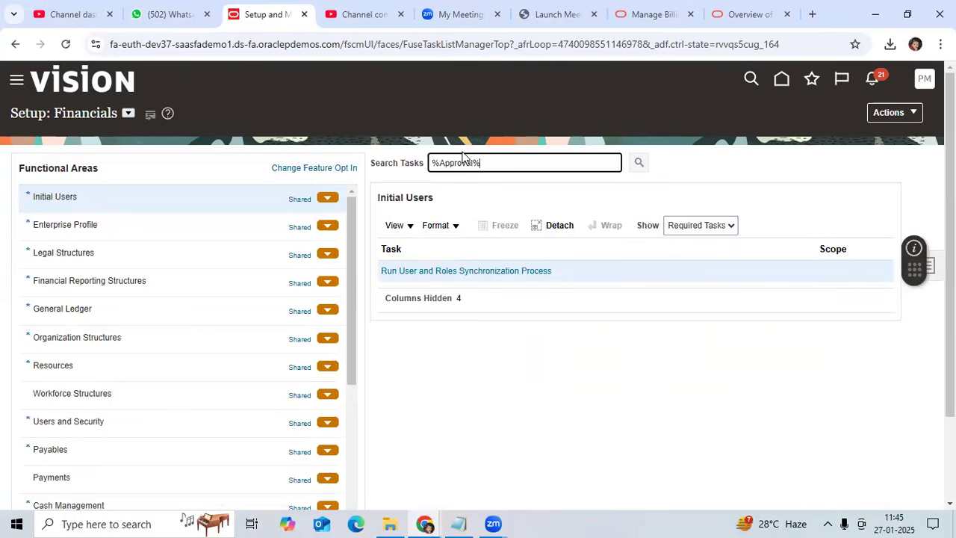
pyautogui.click(640, 161)
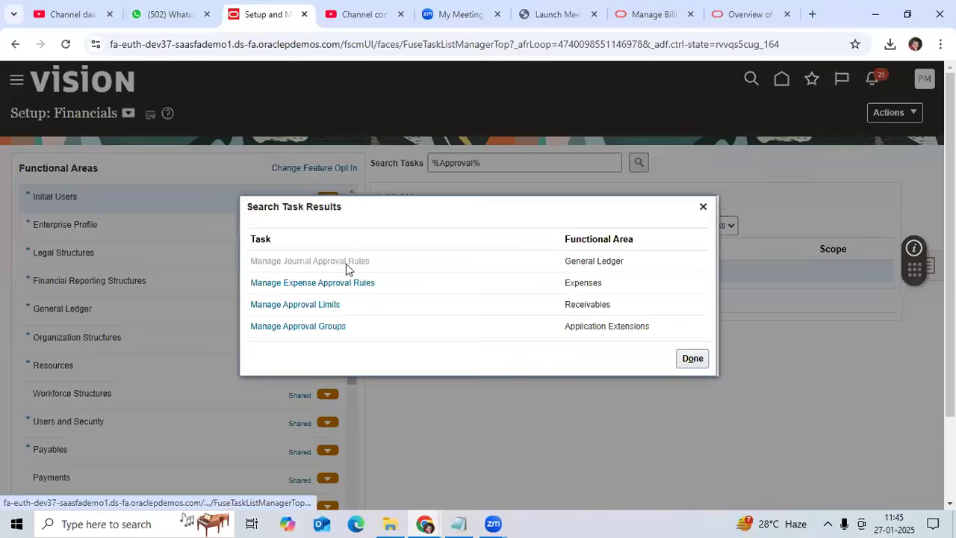
pyautogui.click(310, 260)
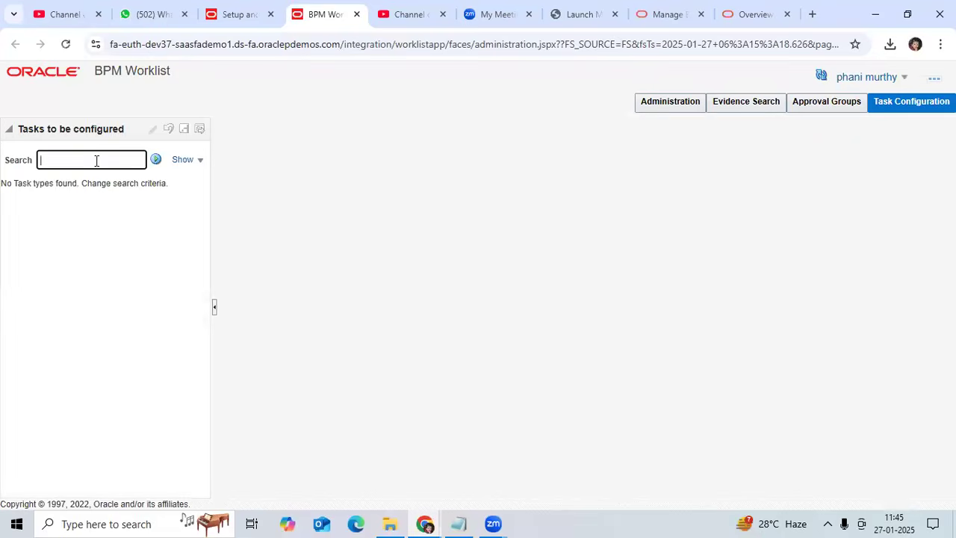
# Enter a '%jou' search term in the tasks-to-be-configured search
pyautogui.write('%journal%')
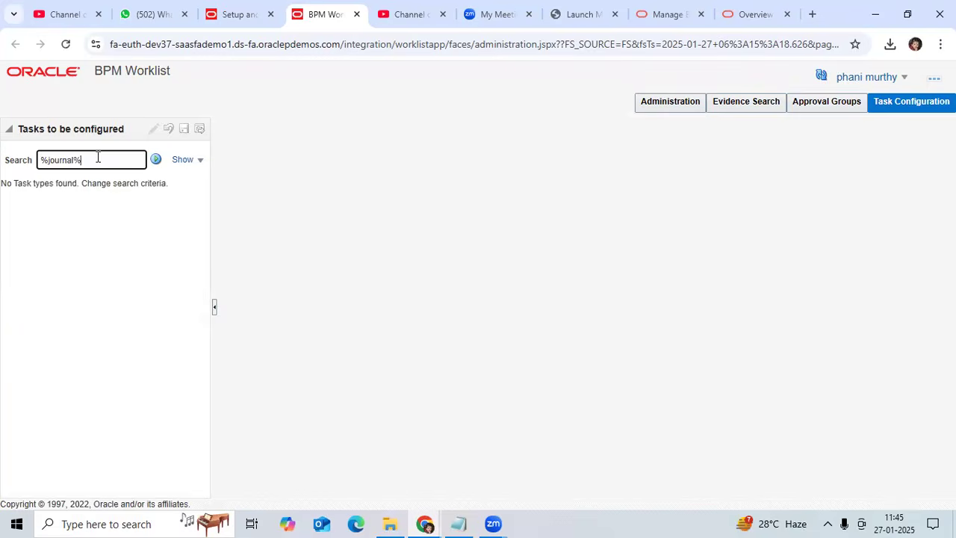
pyautogui.moveTo(149, 217)
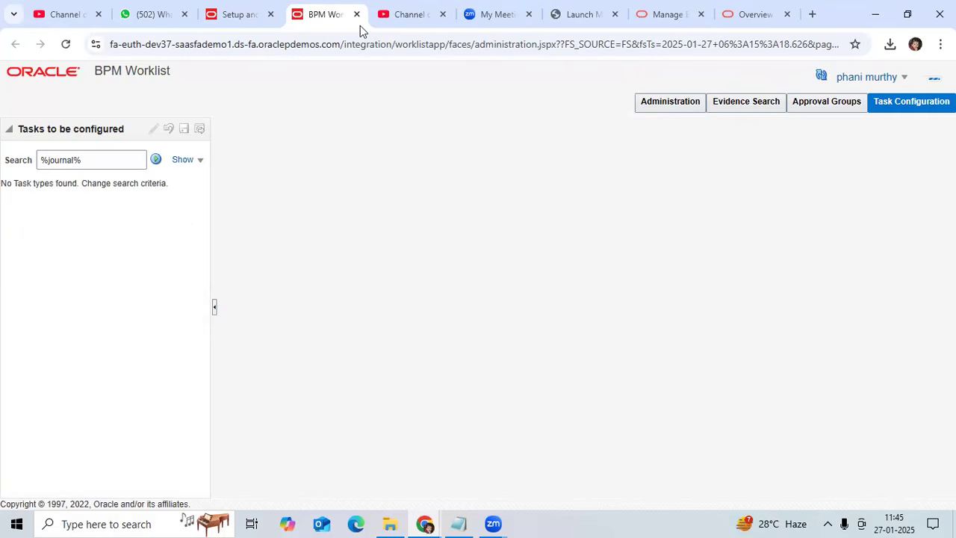
pyautogui.moveTo(239, 15)
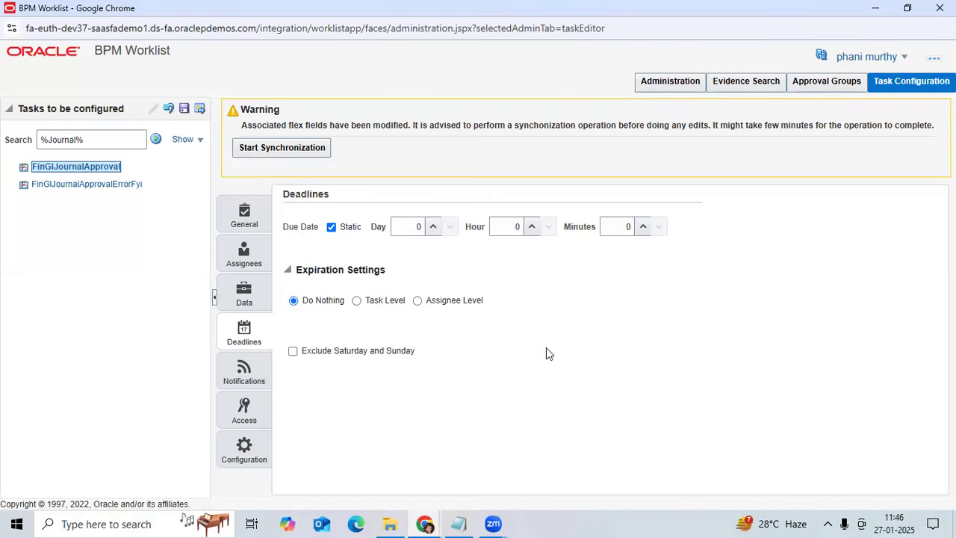
pyautogui.moveTo(434, 223)
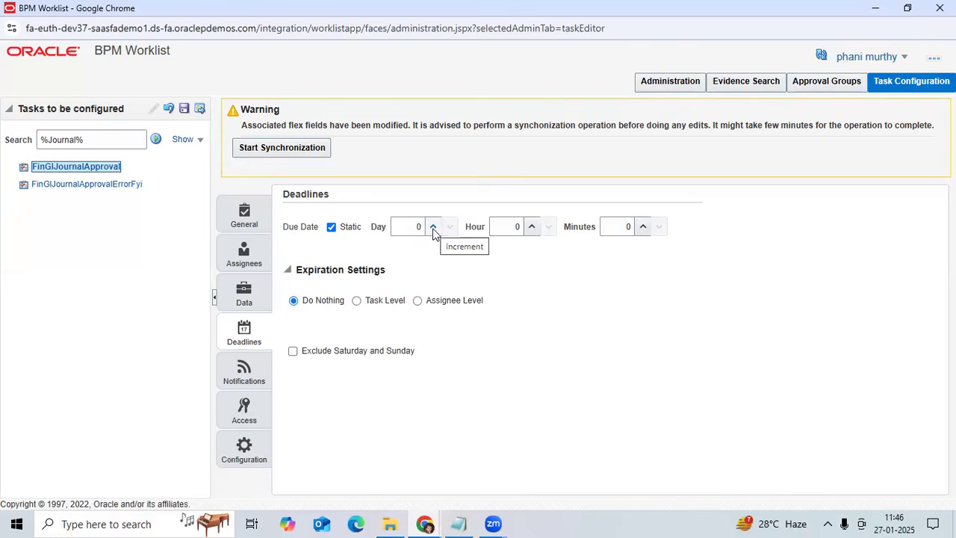
pyautogui.moveTo(666, 331)
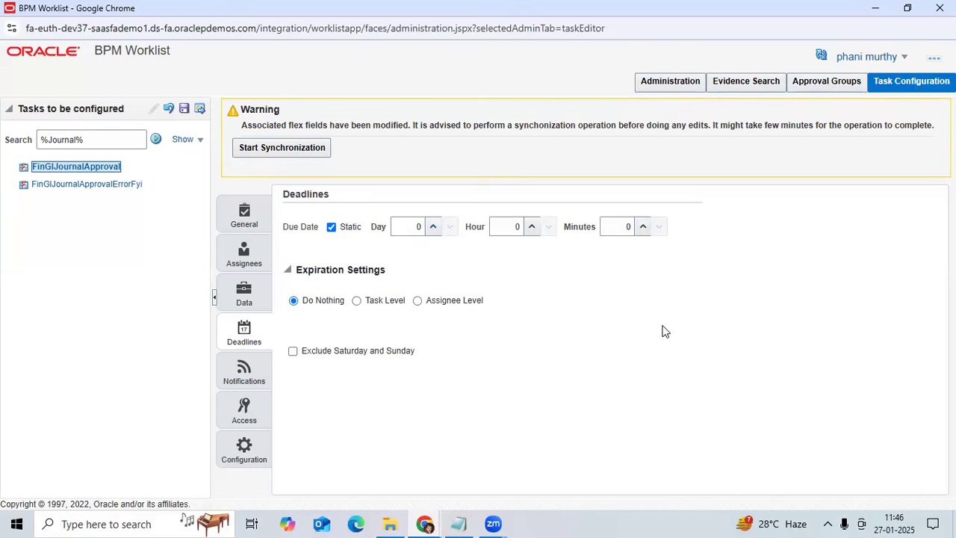
pyautogui.moveTo(649, 325)
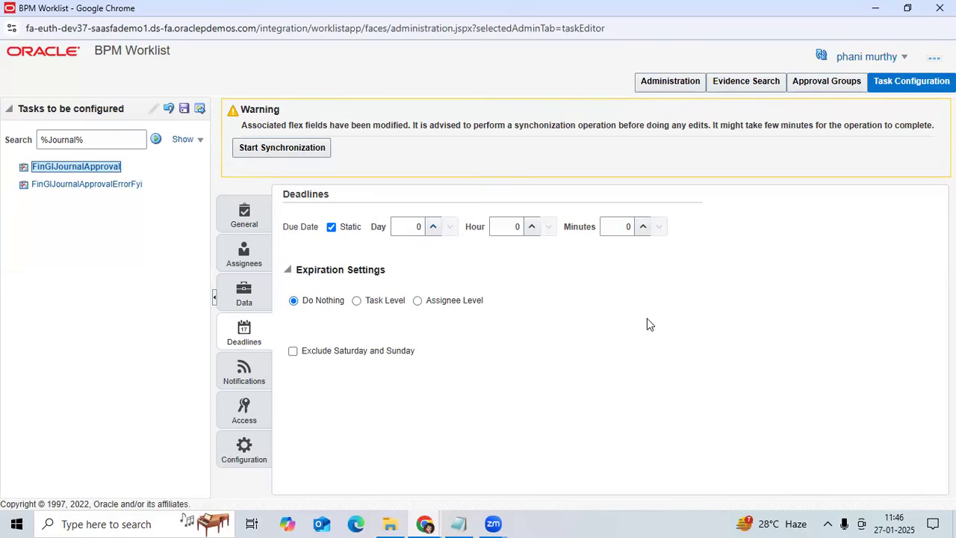
pyautogui.moveTo(670, 347)
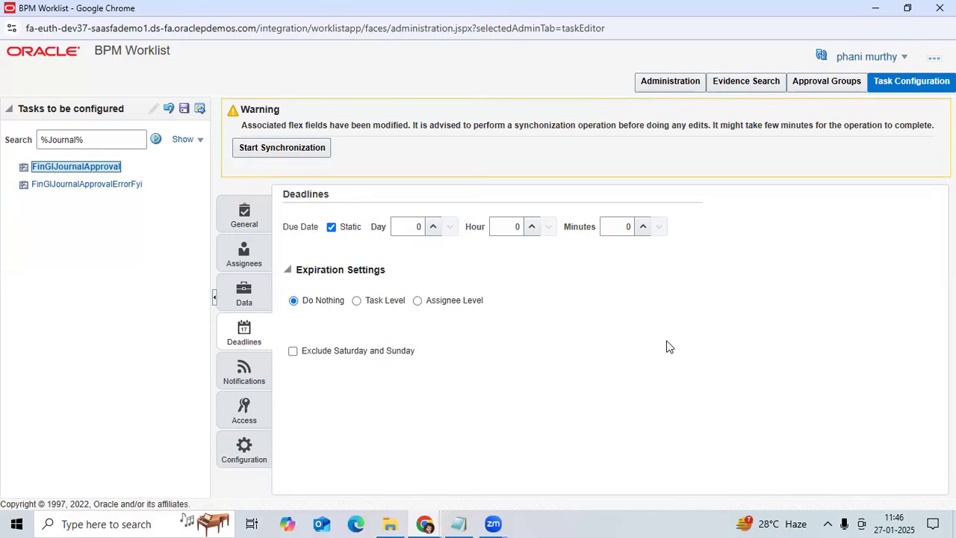
pyautogui.moveTo(673, 351)
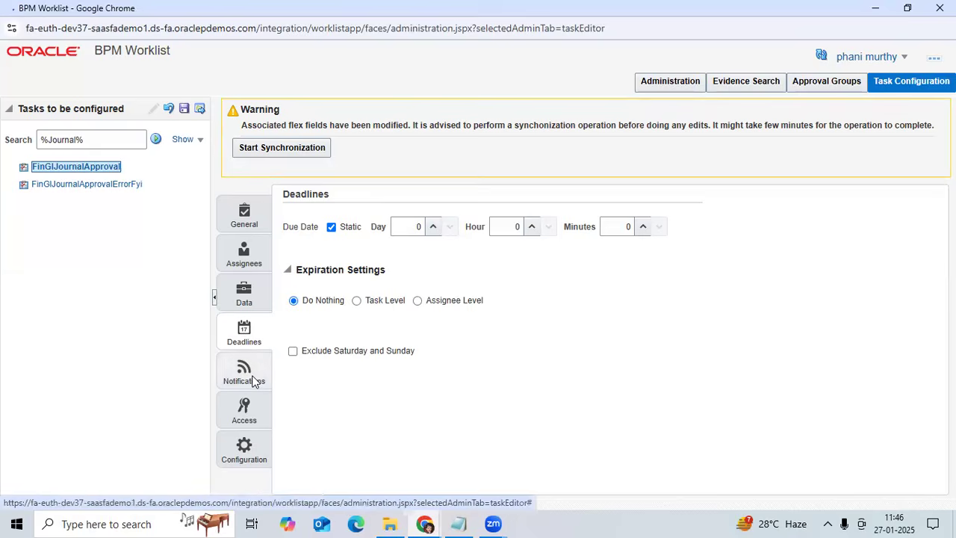
pyautogui.moveTo(523, 269)
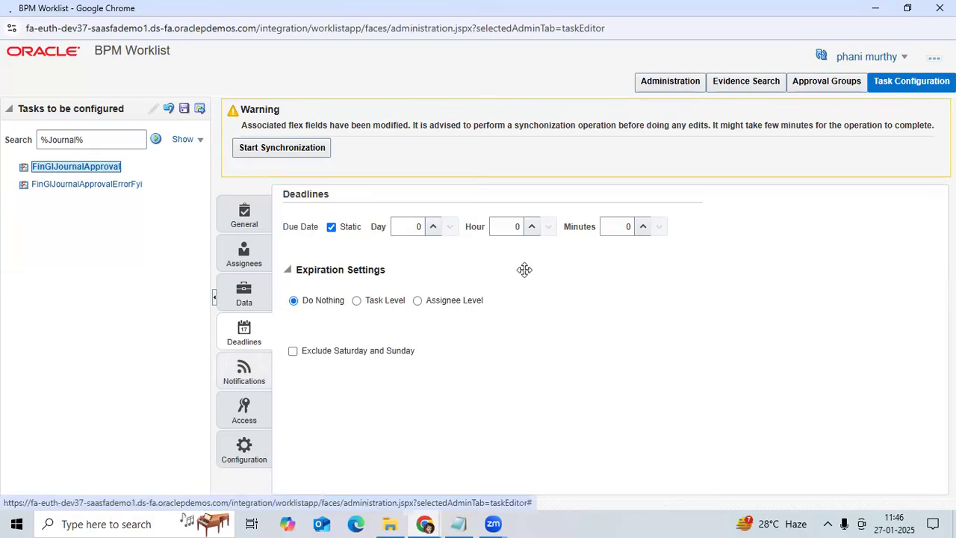
pyautogui.moveTo(526, 275)
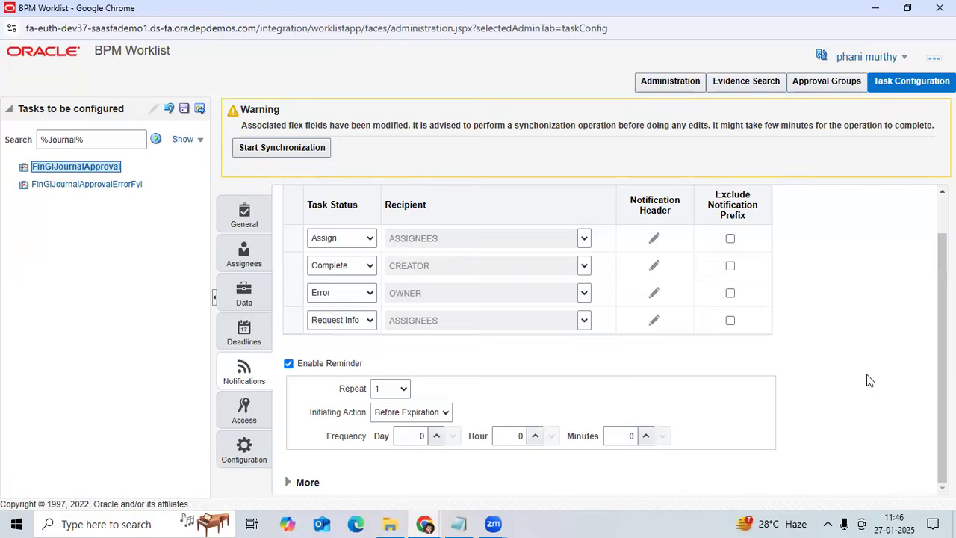
pyautogui.moveTo(419, 453)
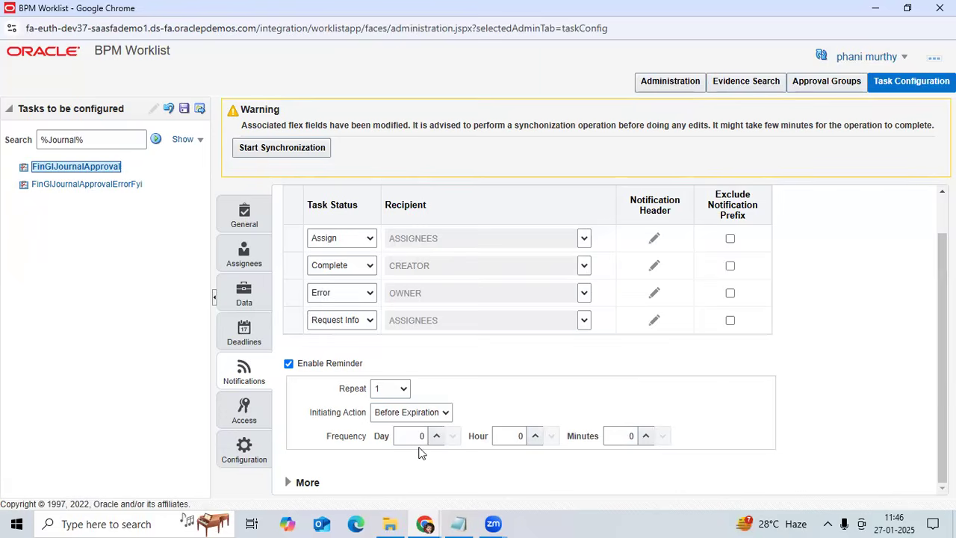
pyautogui.moveTo(397, 388)
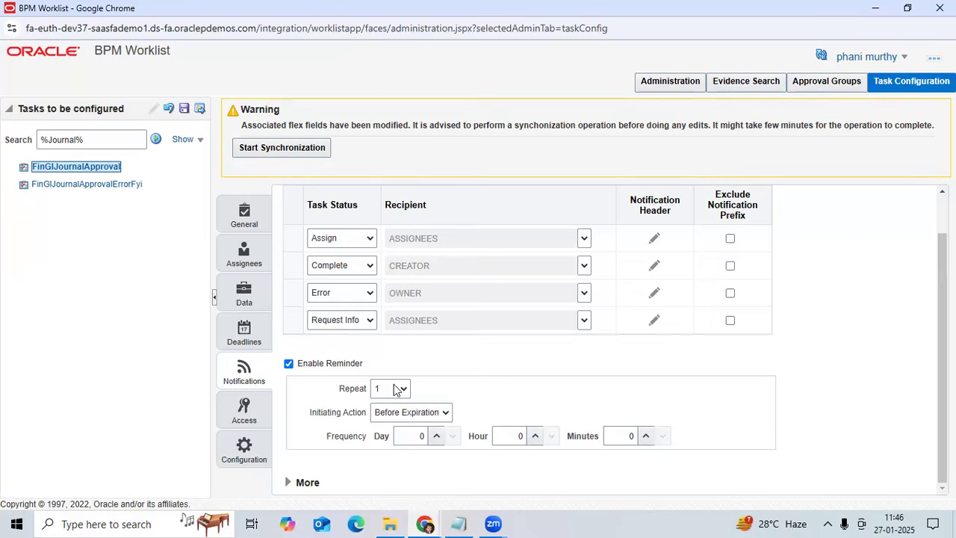
# Set reminders to repeat 2 times with initiating action Before Expiration
pyautogui.click(401, 388)
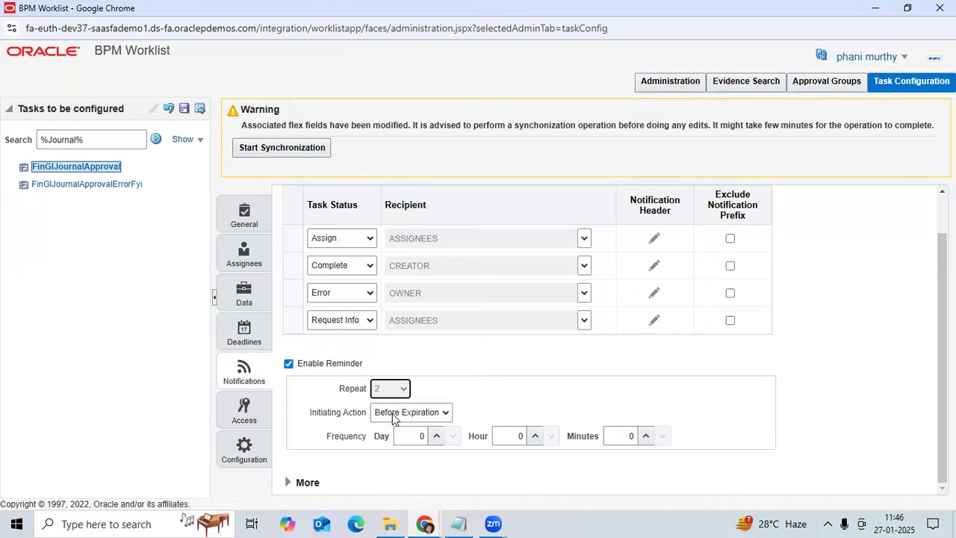
pyautogui.click(411, 412)
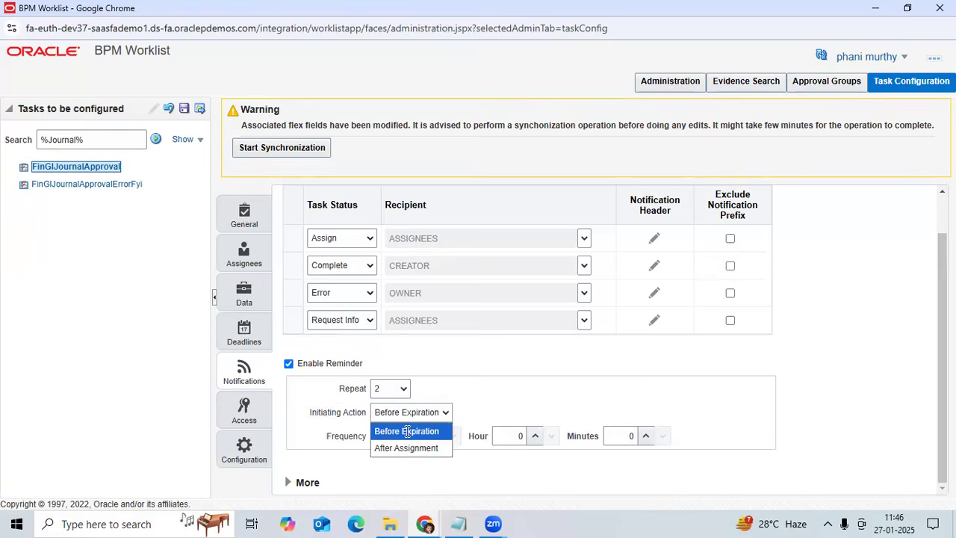
pyautogui.click(406, 430)
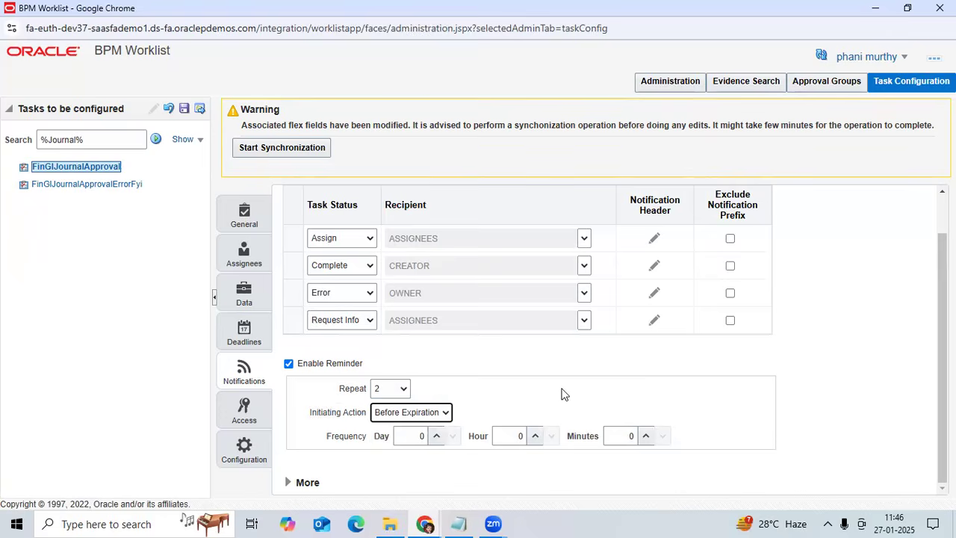
pyautogui.moveTo(561, 398)
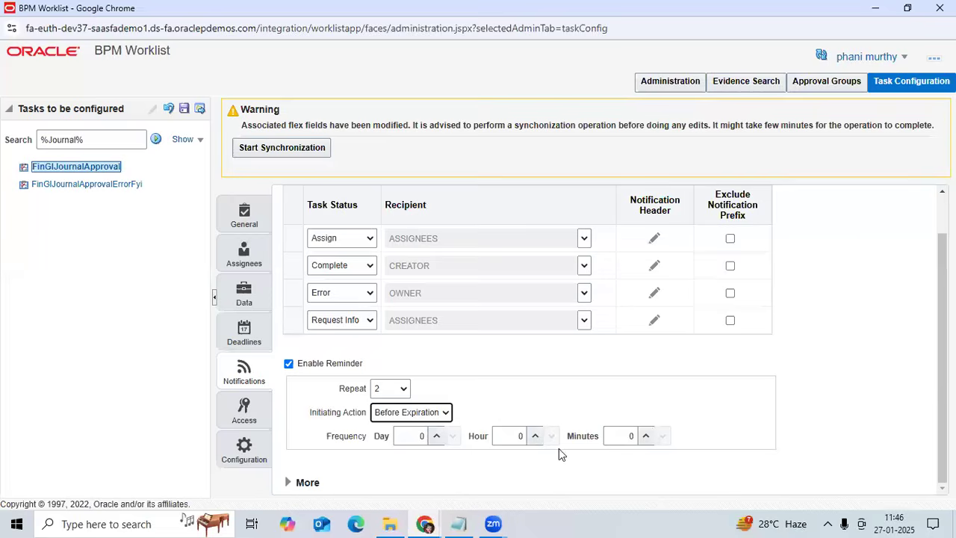
pyautogui.click(411, 413)
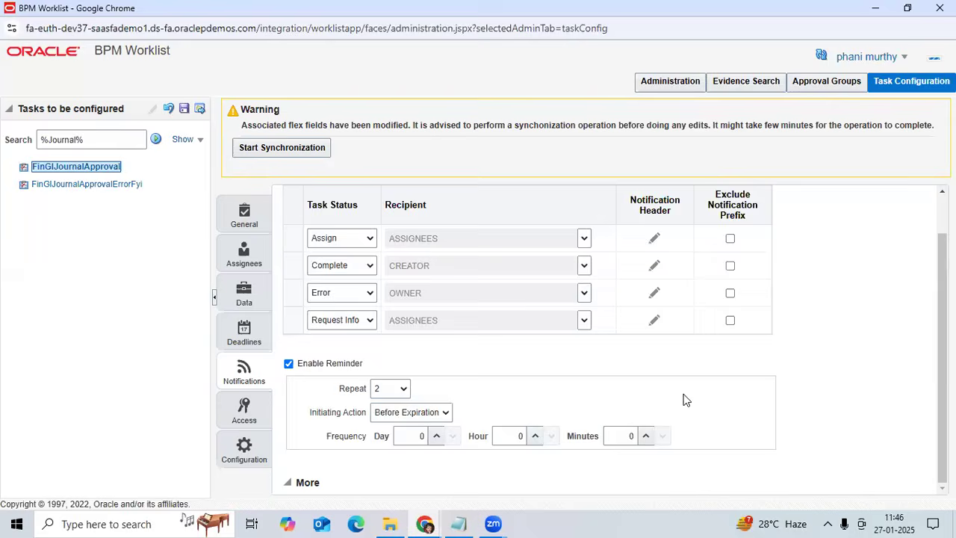
pyautogui.scroll(-3)
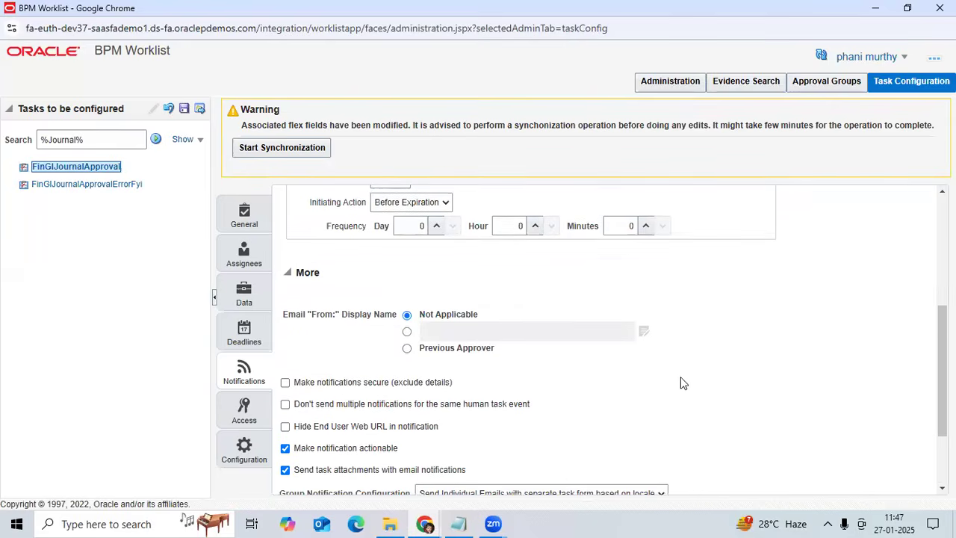
pyautogui.moveTo(694, 342)
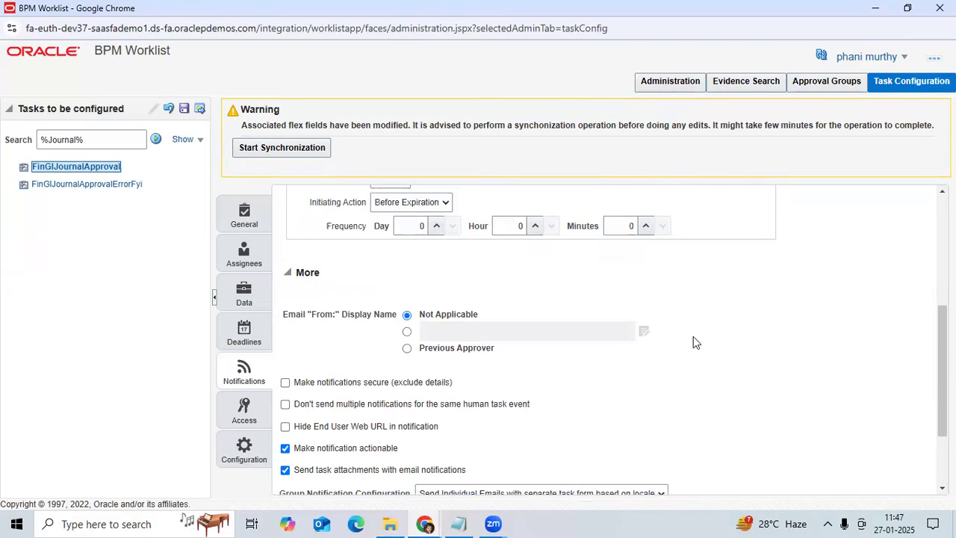
pyautogui.moveTo(691, 346)
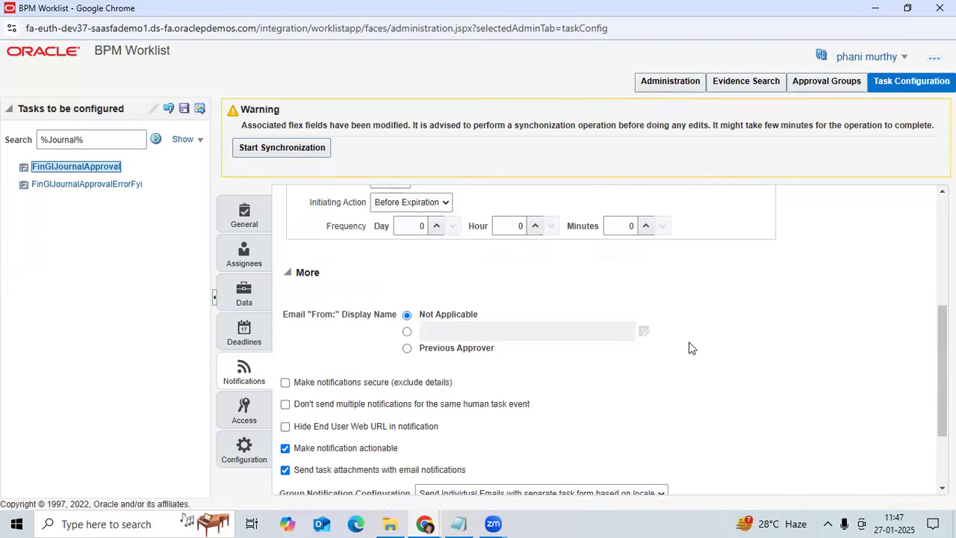
pyautogui.scroll(-3)
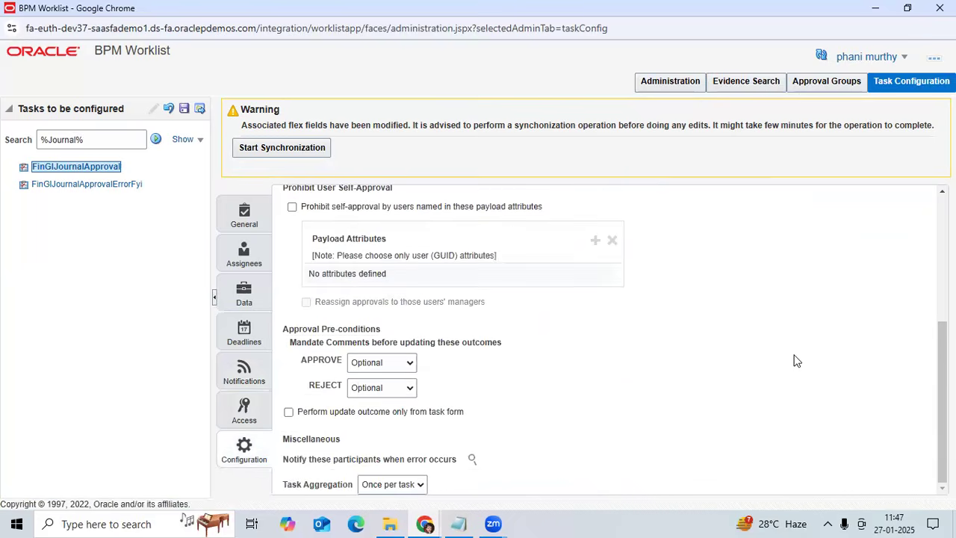
# Scroll through the assignment, early completion and pre-condition configuration settings
pyautogui.scroll(3)
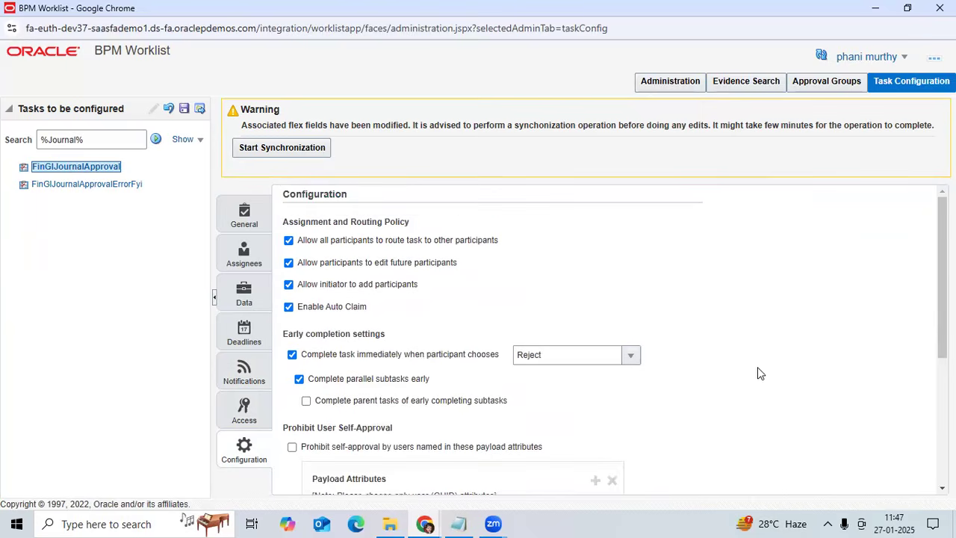
pyautogui.scroll(-3)
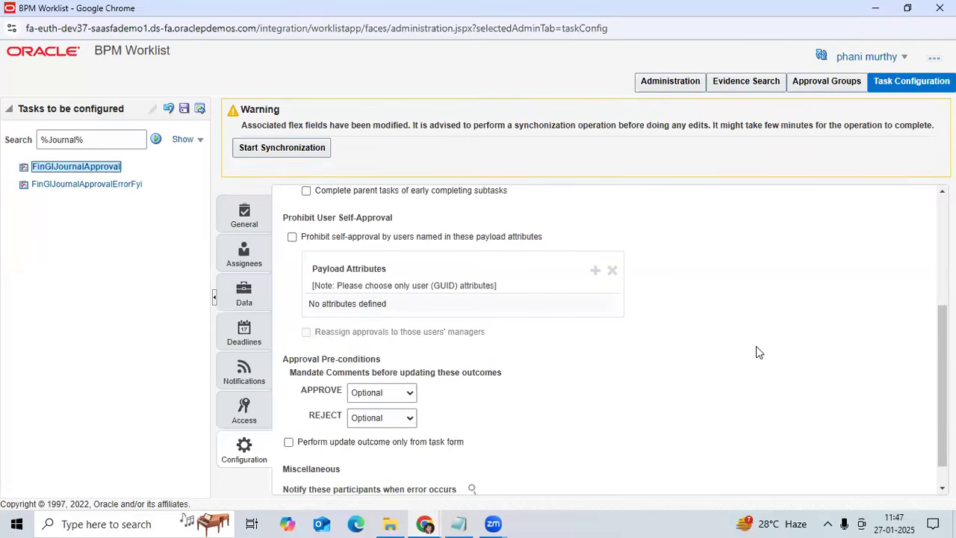
pyautogui.moveTo(783, 168)
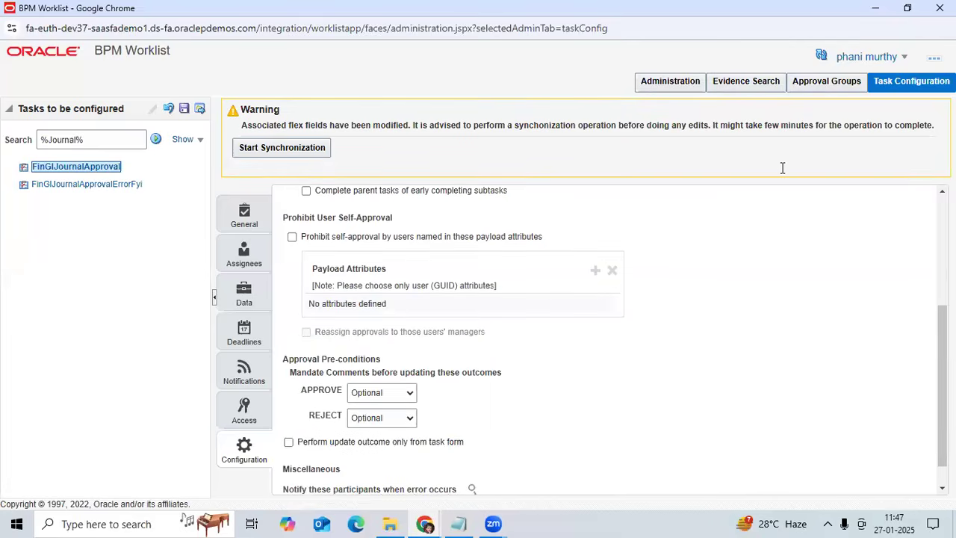